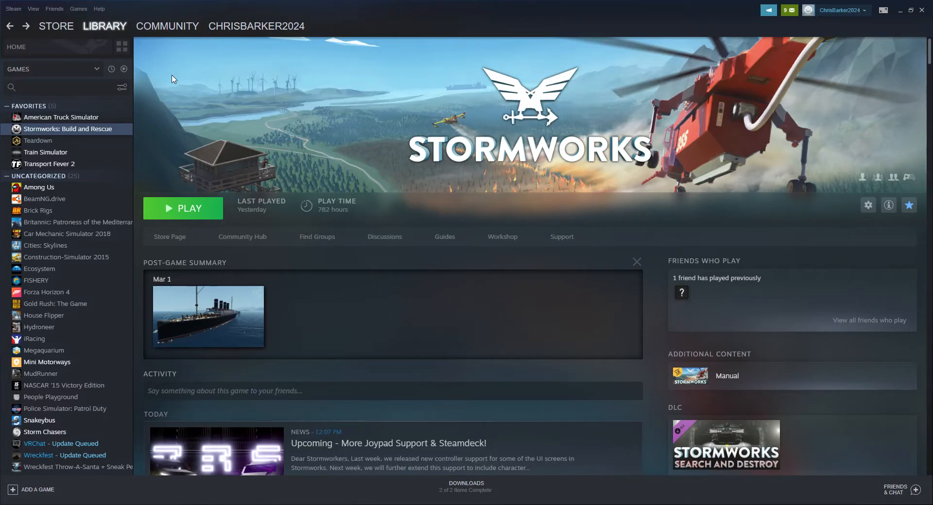
mouse_move(481, 153)
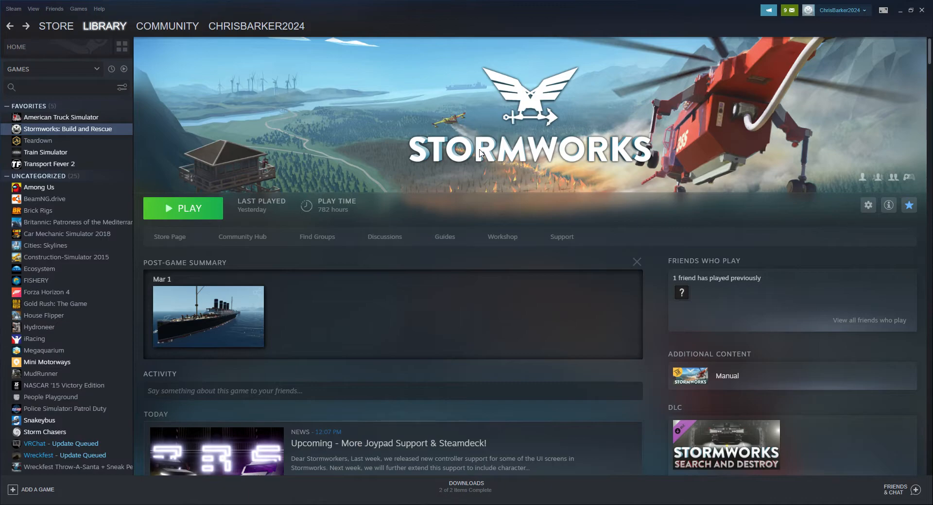
mouse_move(571, 207)
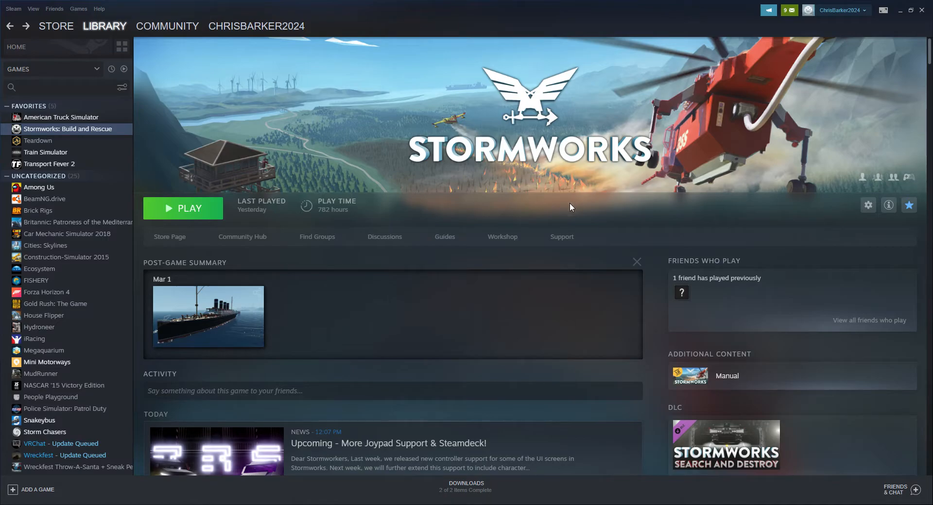
Go to the Steam Deck store page from the library and view its banner at the top
click(388, 443)
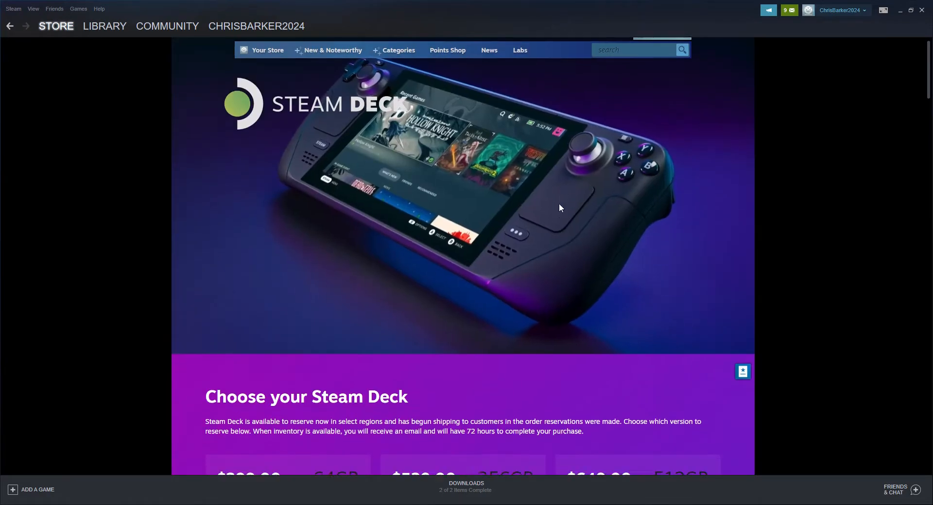
scroll(up, 3)
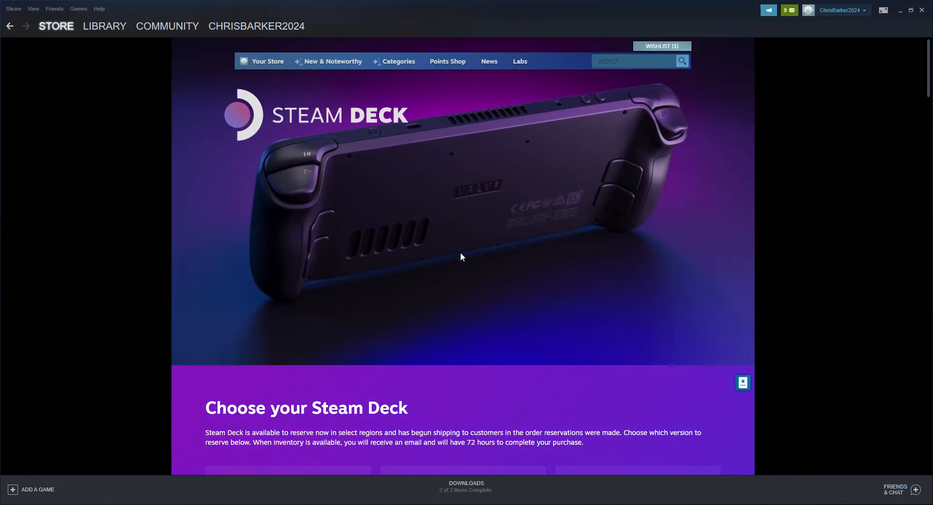
Scroll down past the $399/$529/$649 tiers, features and dock sections to the Reservation FAQ
scroll(down, 3)
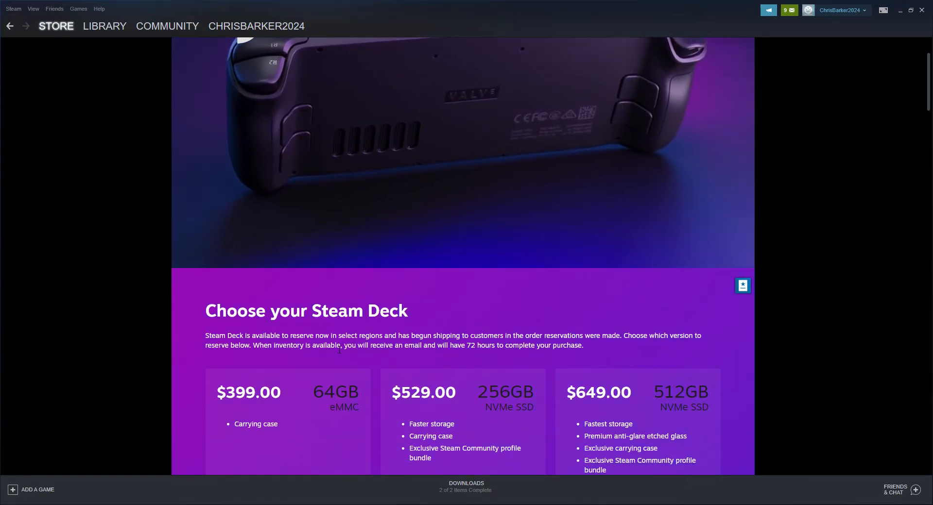
scroll(down, 3)
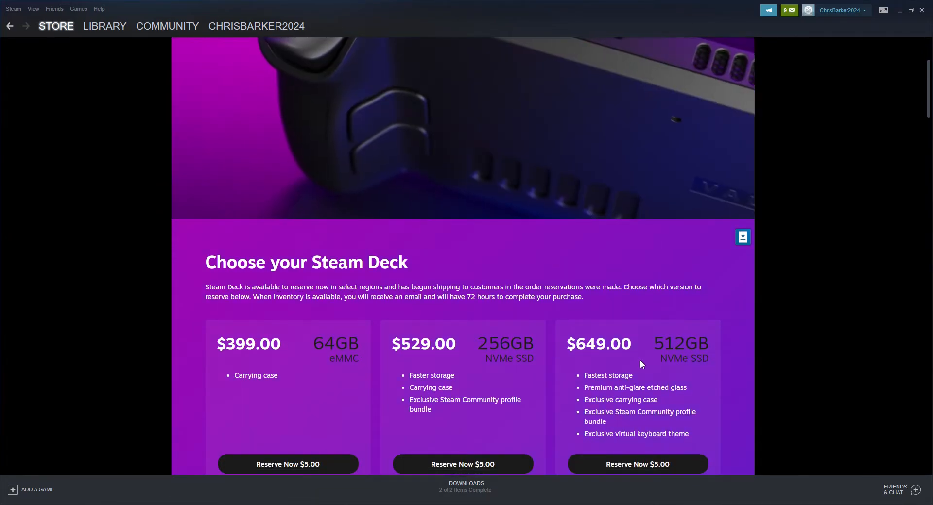
scroll(down, 3)
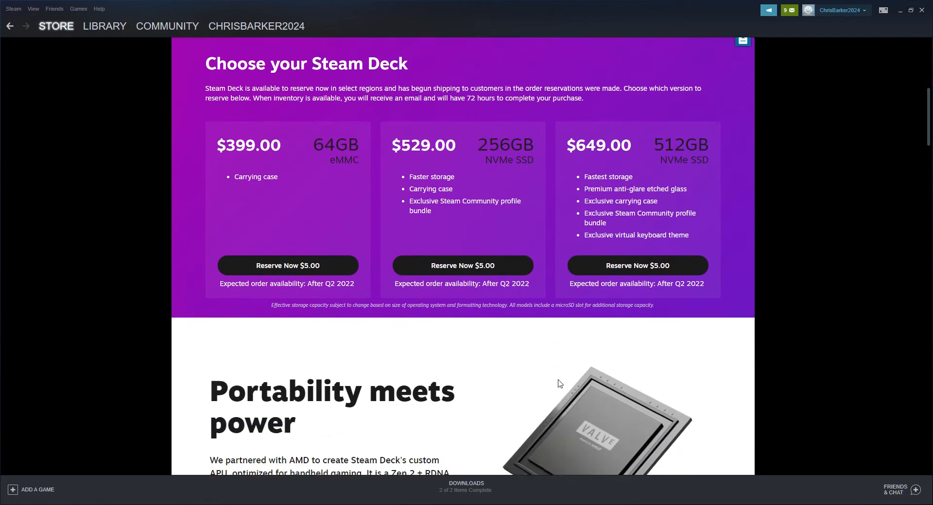
scroll(down, 3)
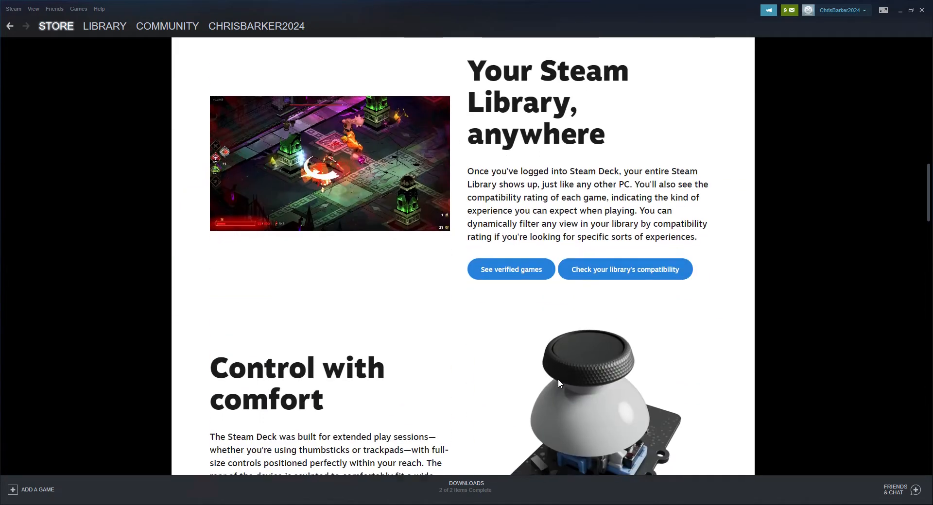
scroll(down, 3)
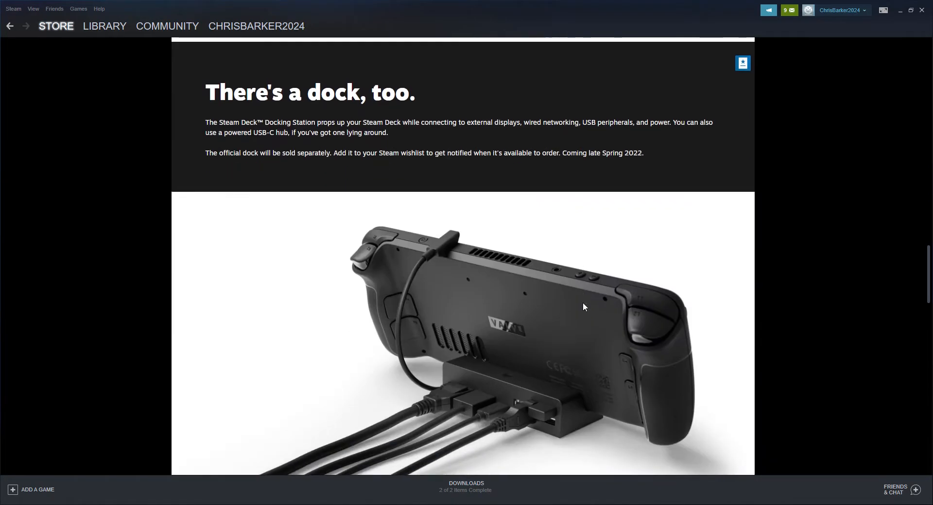
scroll(down, 3)
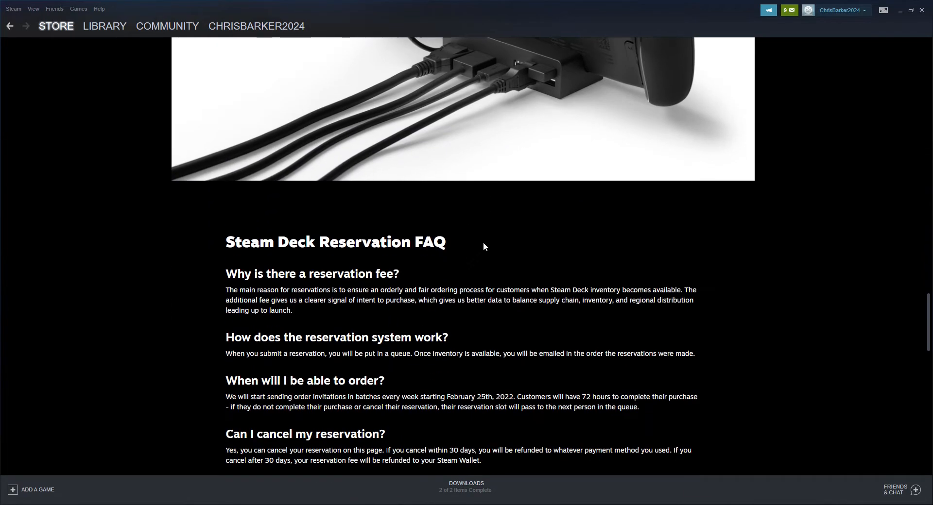
Scroll through the full reservation FAQ down to the page's footer links
scroll(down, 3)
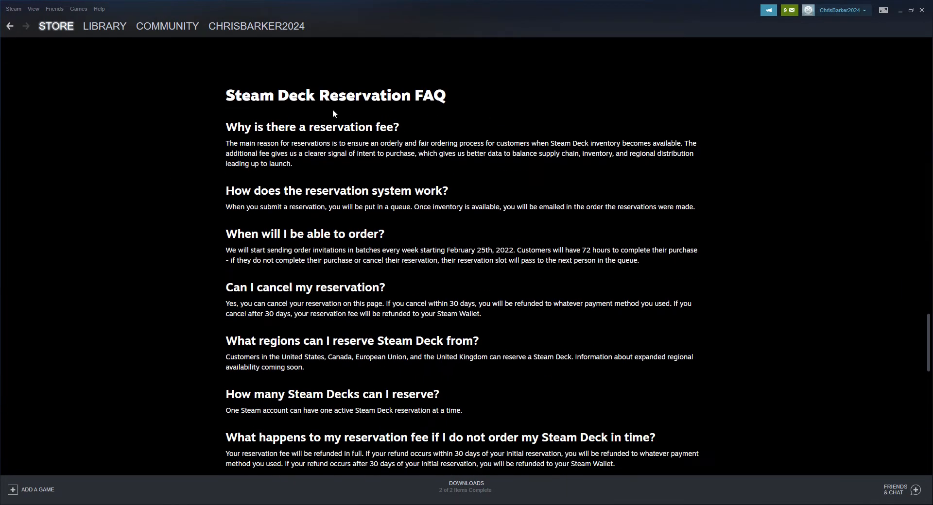
mouse_move(382, 226)
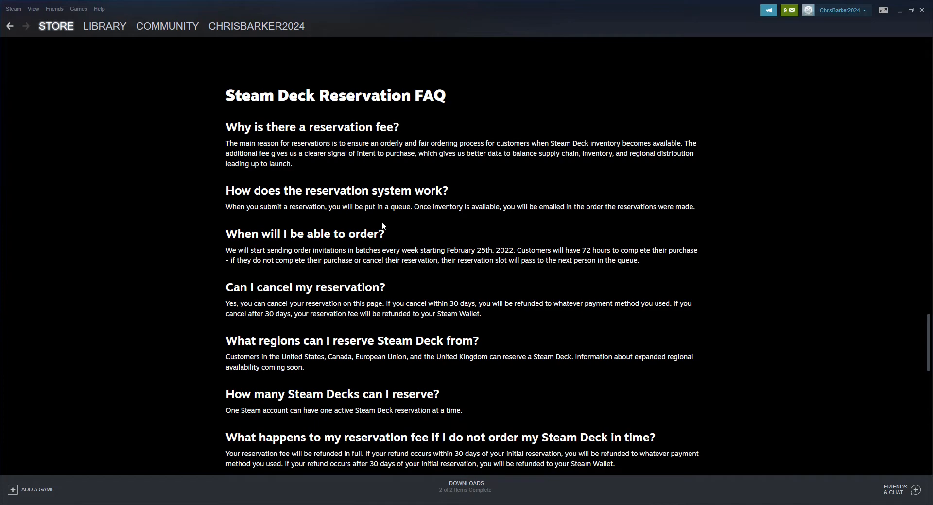
scroll(down, 3)
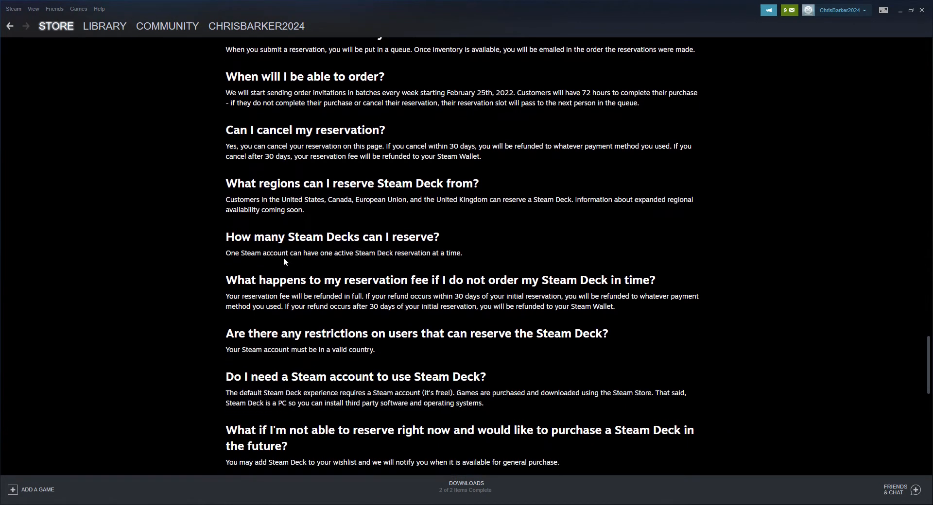
scroll(down, 3)
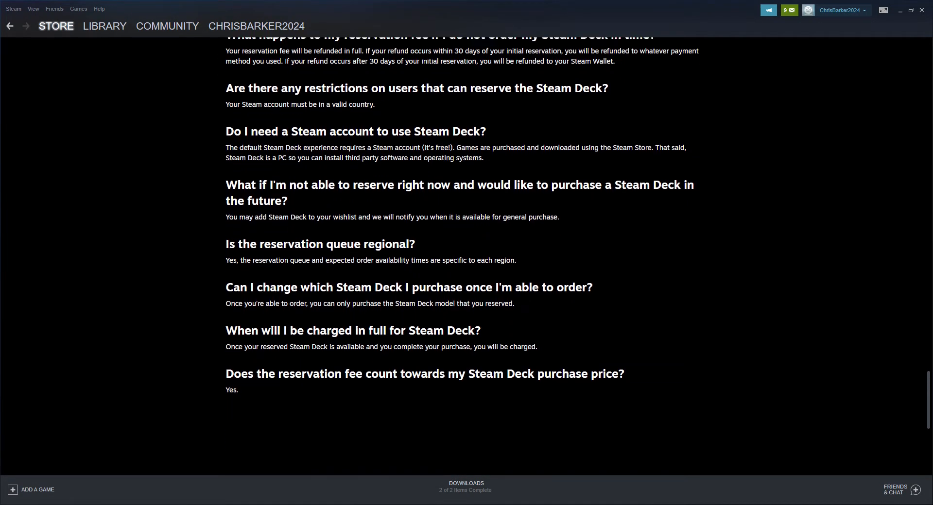
scroll(down, 3)
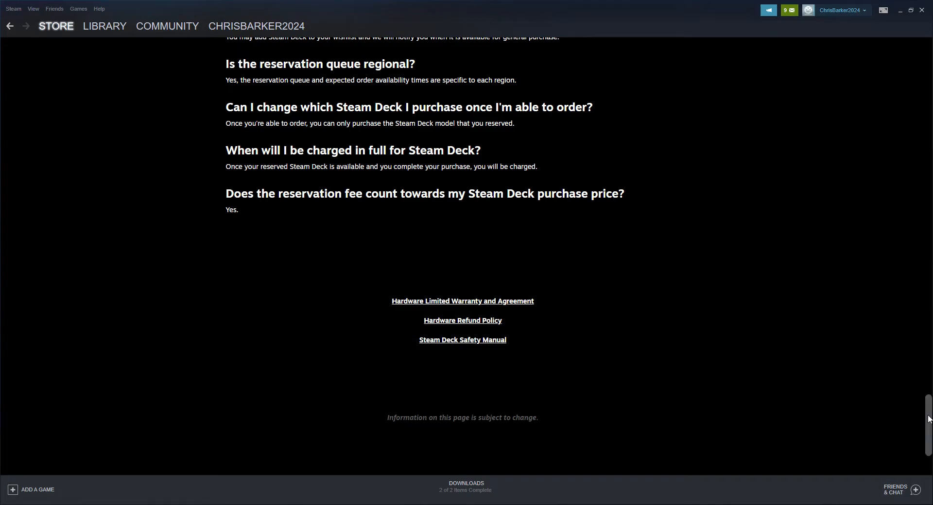
scroll(up, 3)
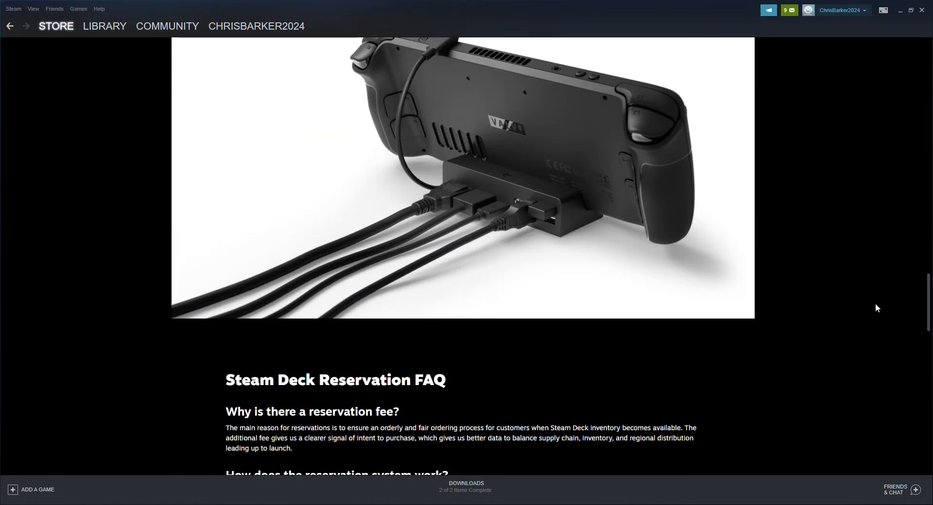
scroll(down, 3)
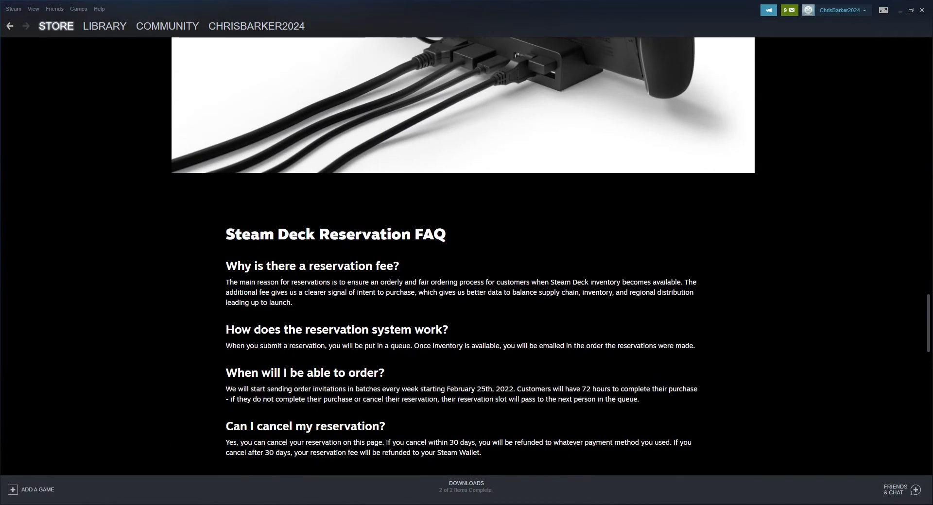
scroll(down, 3)
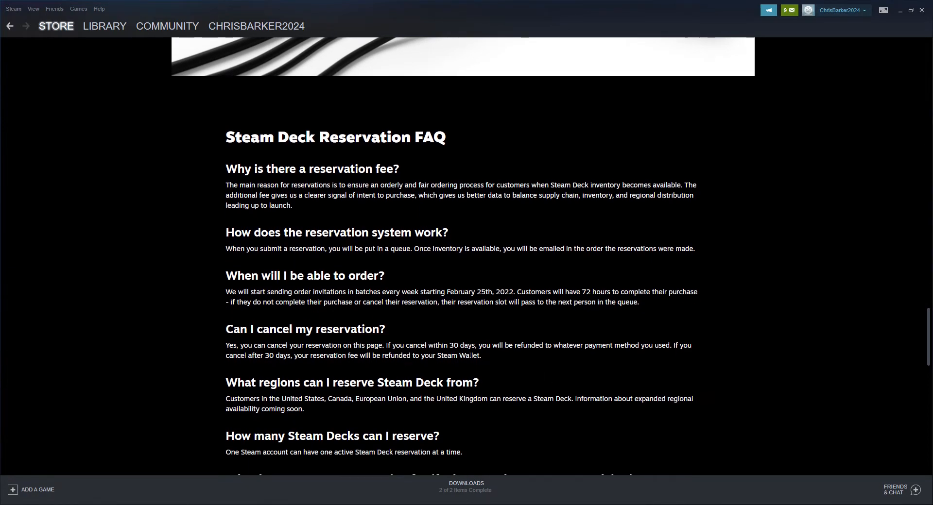
scroll(down, 3)
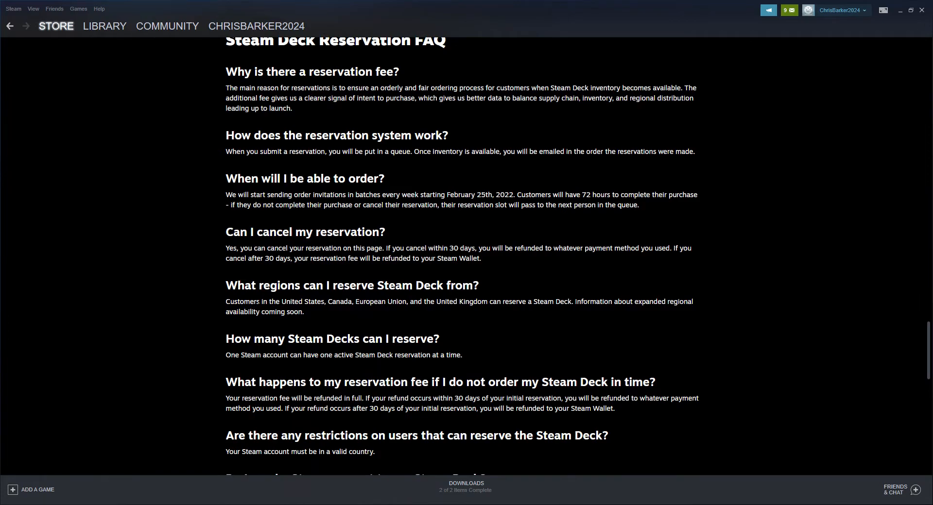
Scroll back up to the 'Choose your Steam Deck' pricing tiers
scroll(up, 3)
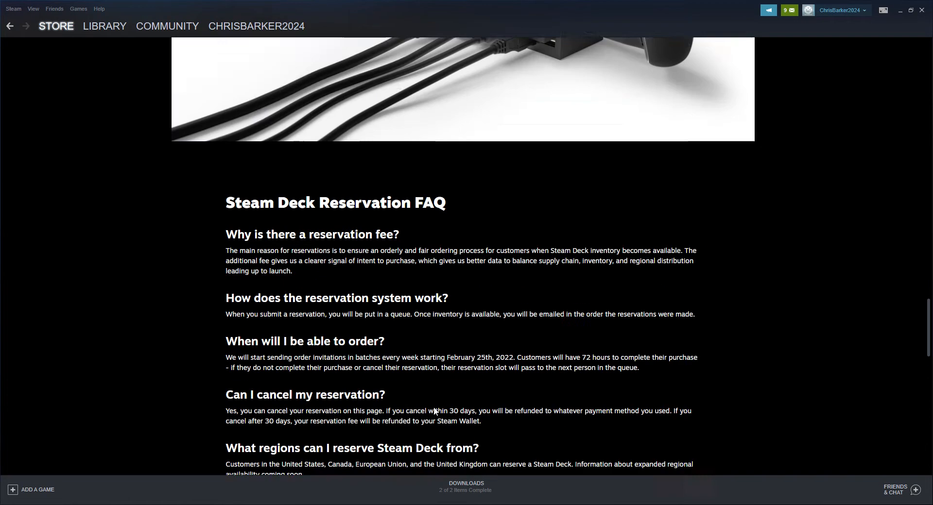
scroll(up, 3)
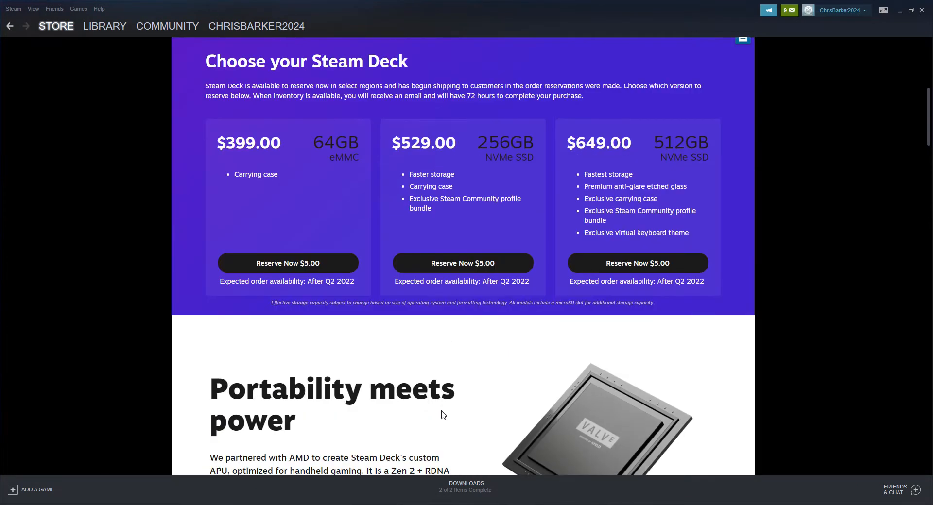
Scroll back to the top of the Steam Deck page so the banner shows above the tiers
scroll(up, 3)
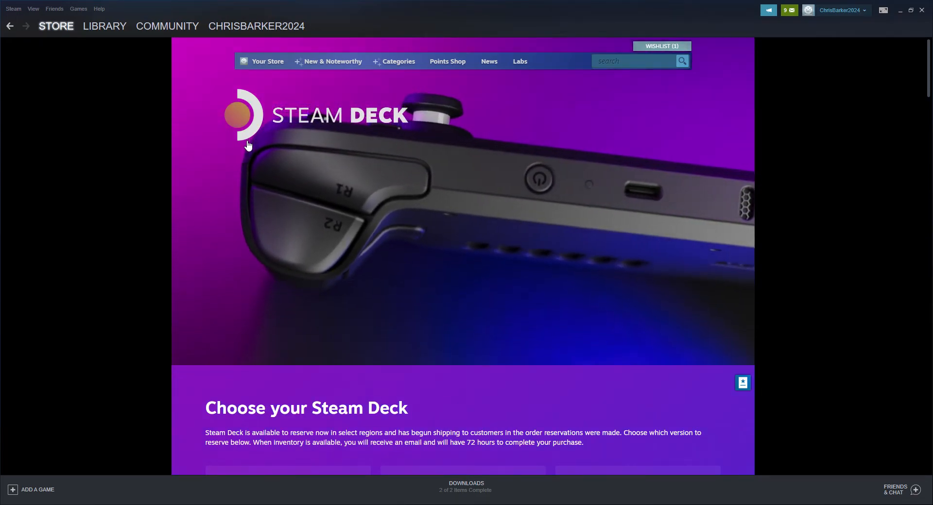
scroll(down, 3)
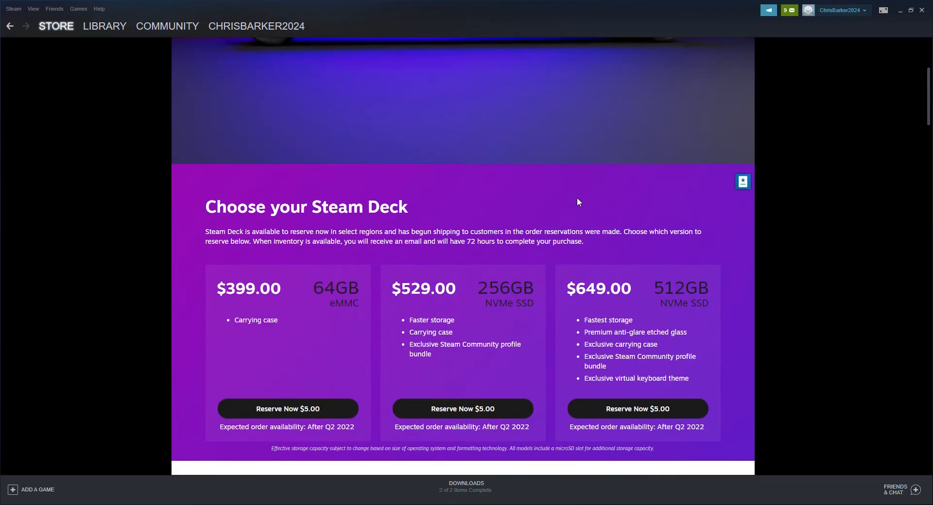
scroll(up, 3)
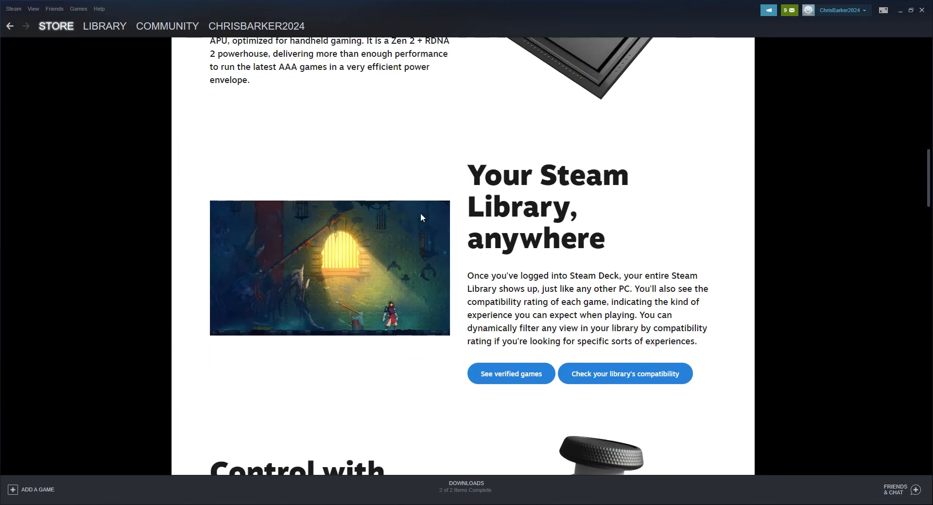
scroll(down, 3)
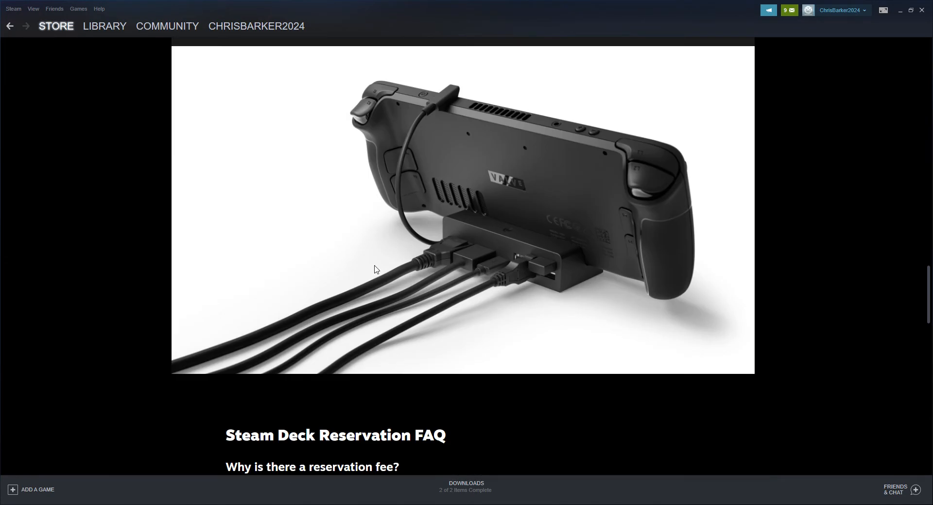
scroll(up, 3)
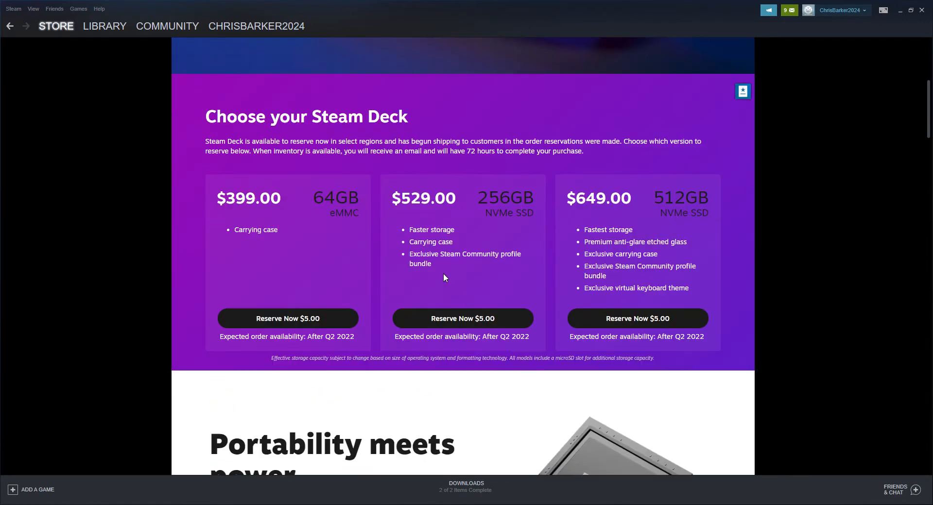
scroll(up, 3)
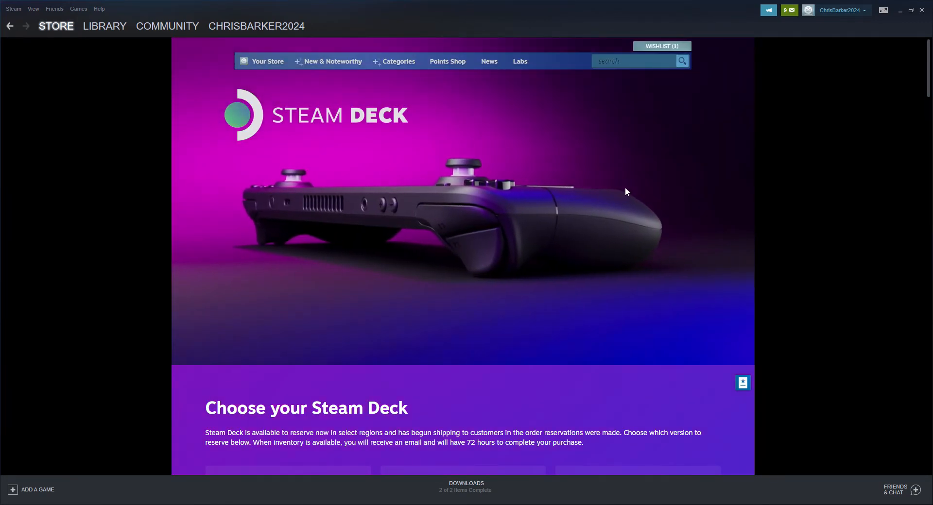